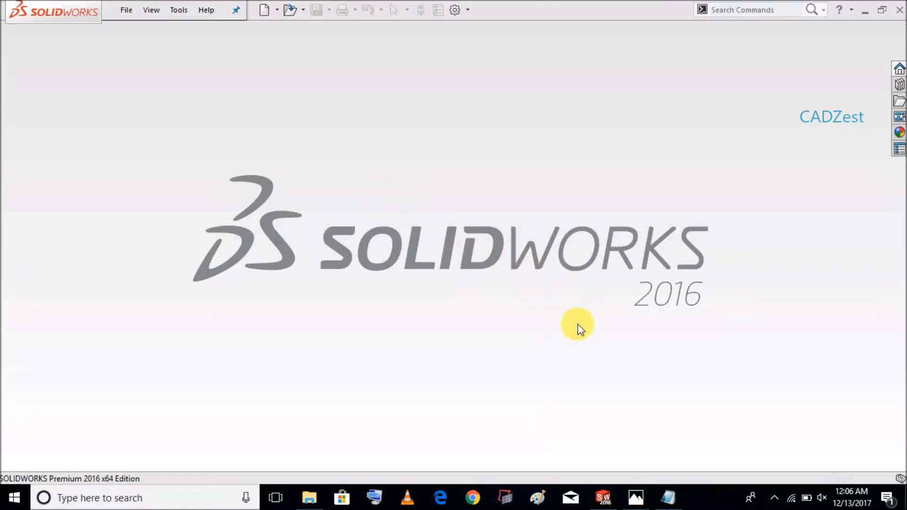
mouse_move(647, 423)
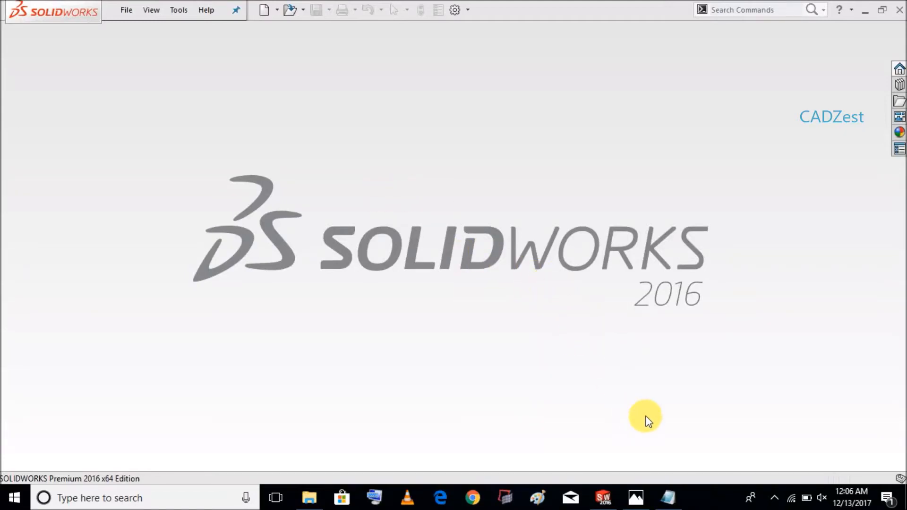
Create a new Part document and begin a sketch on the Front Plane.
left_click(635, 497)
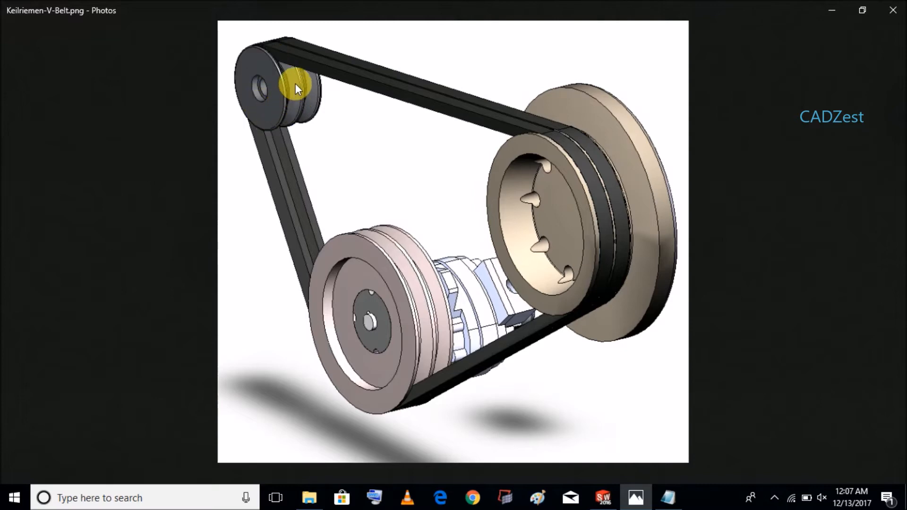
mouse_move(329, 225)
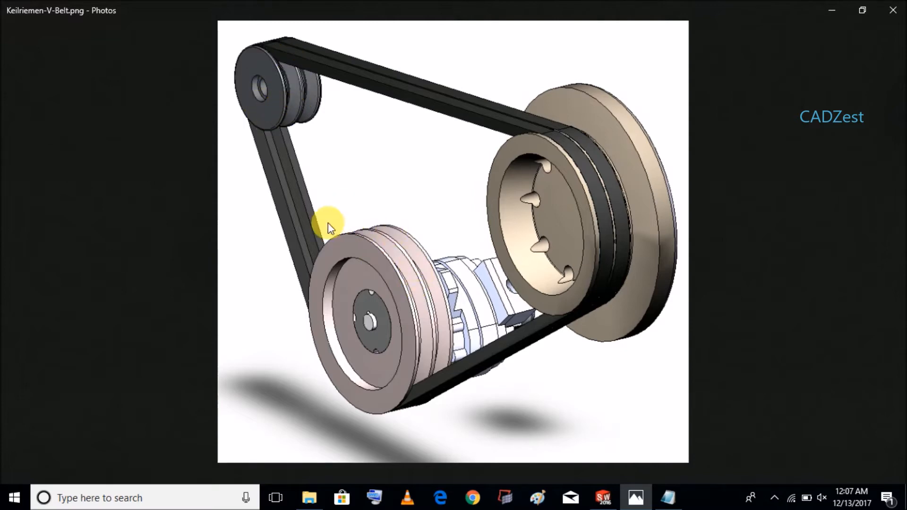
mouse_move(586, 200)
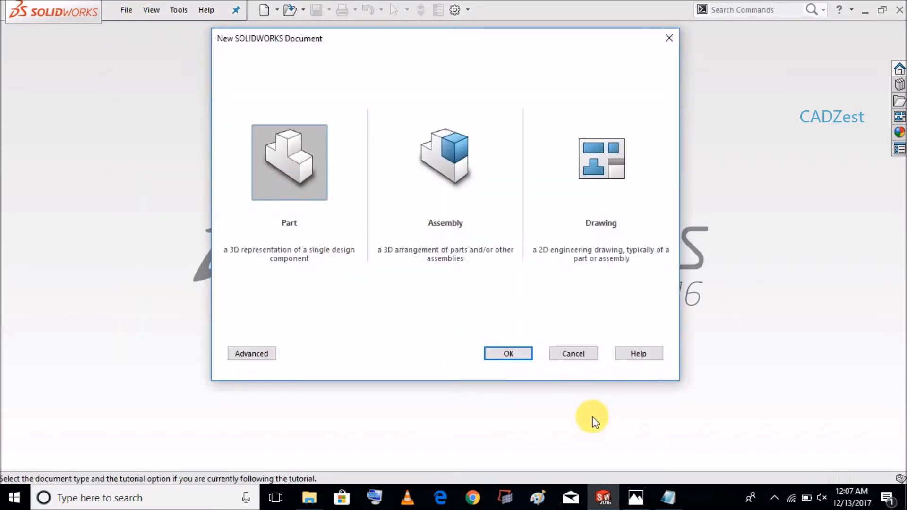
left_click(508, 353)
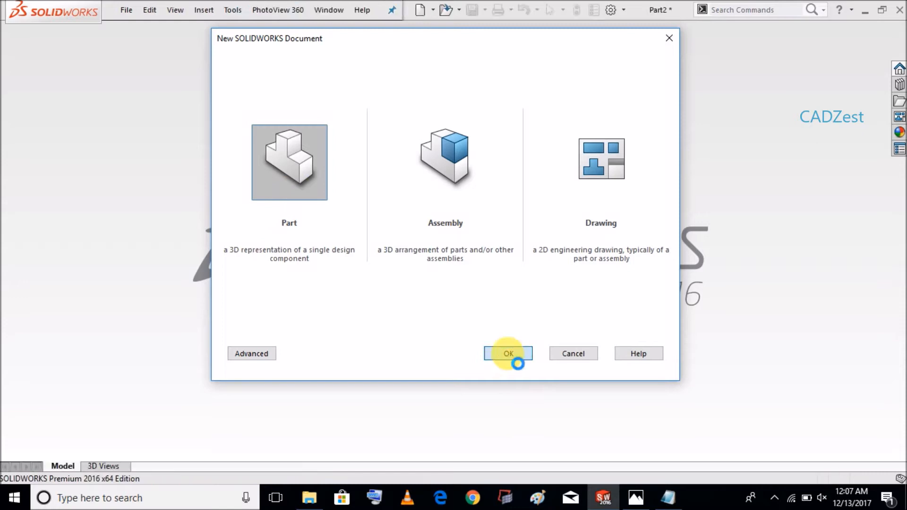
left_click(508, 353)
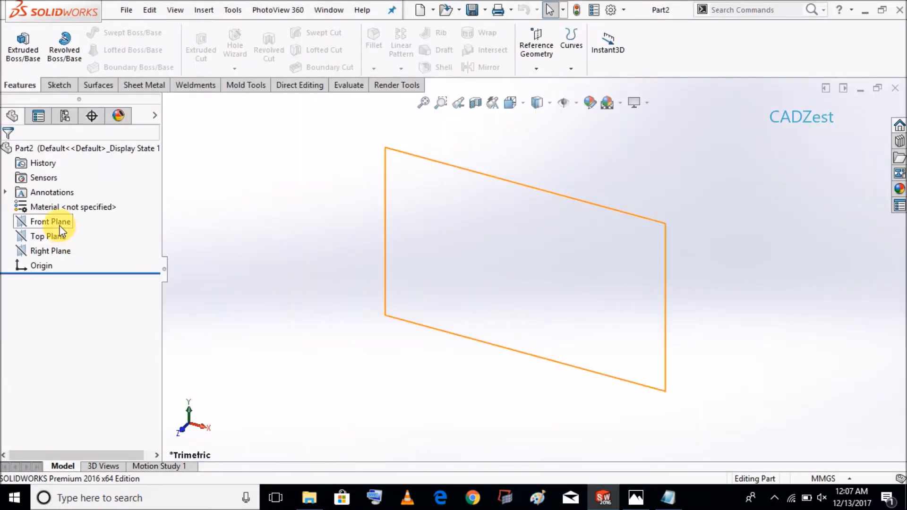
right_click(45, 221)
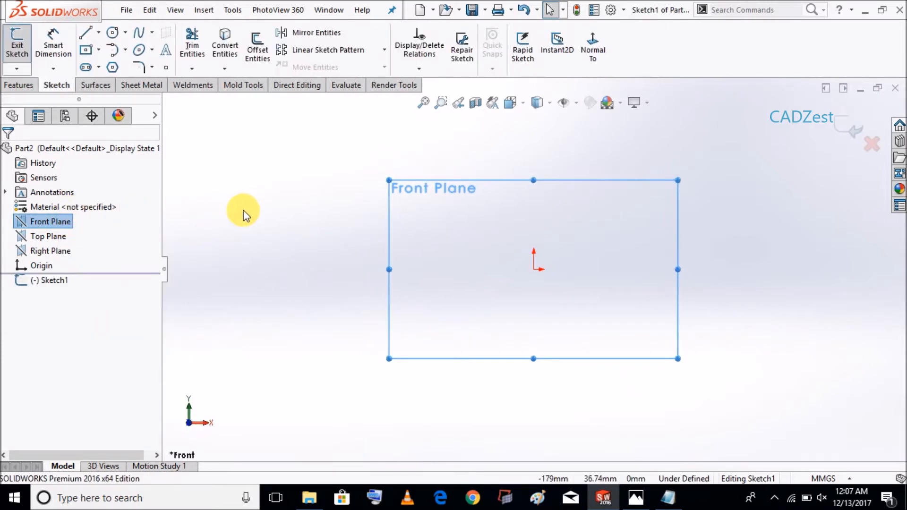
Draw three circles: one at the origin, one to its right, a smaller one below.
left_click(111, 32)
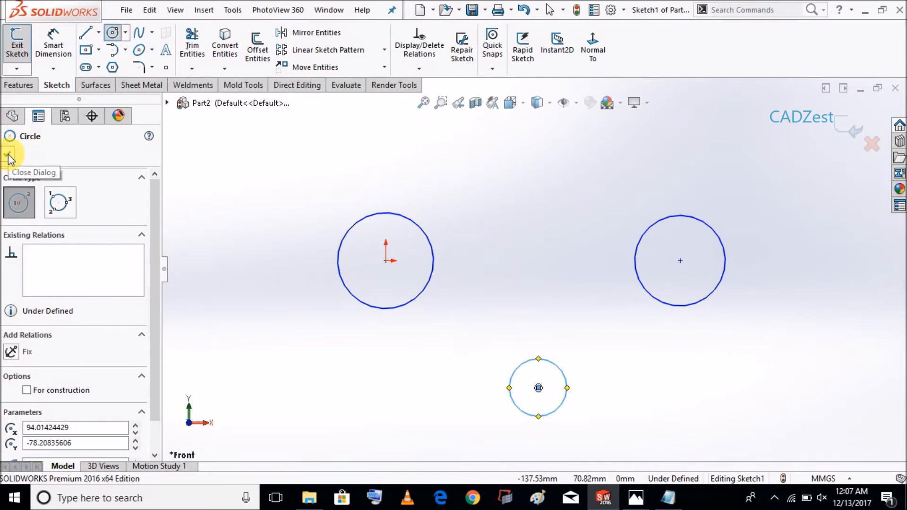
left_click(10, 159)
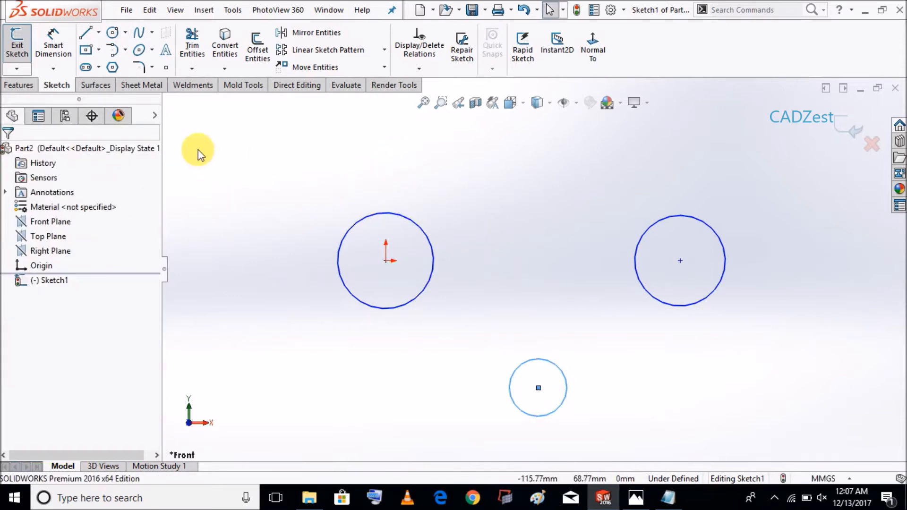
mouse_move(45, 34)
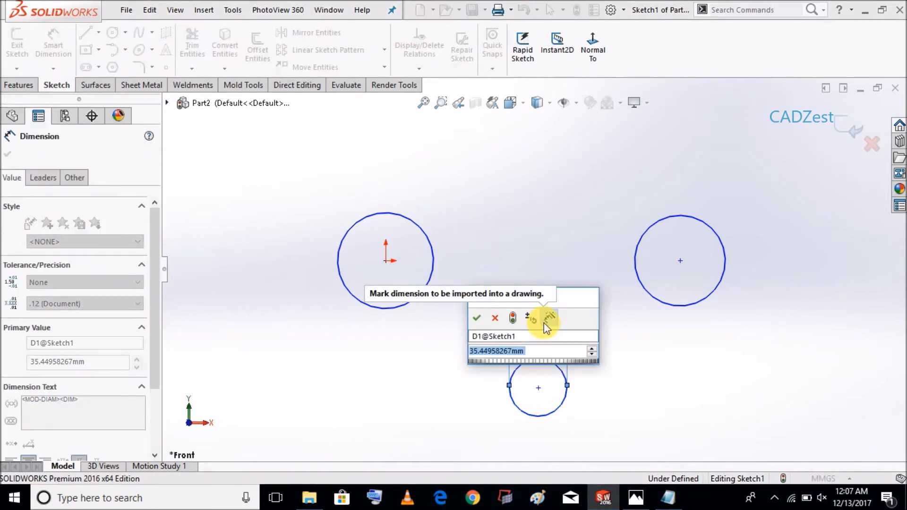
Dimension the circles to 35 mm (bottom), 50 mm (origin) and 40 mm (right).
left_click(476, 317)
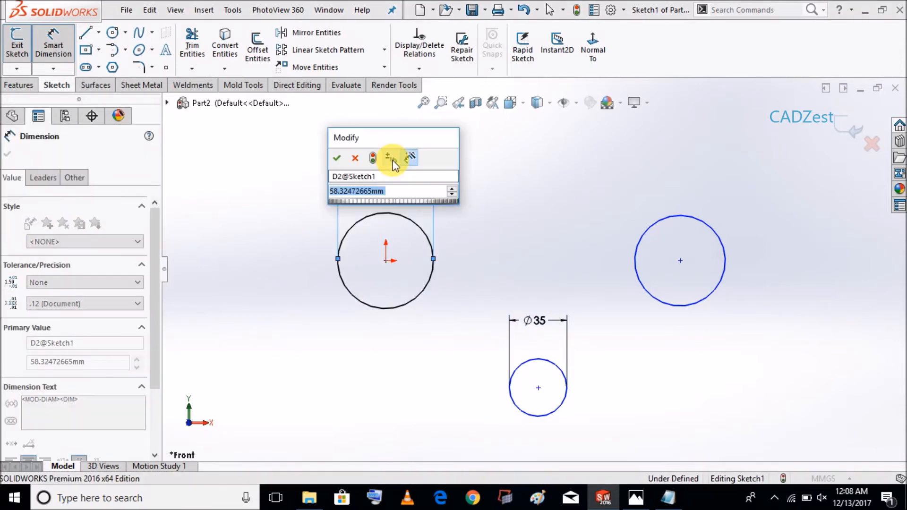
left_click(336, 158)
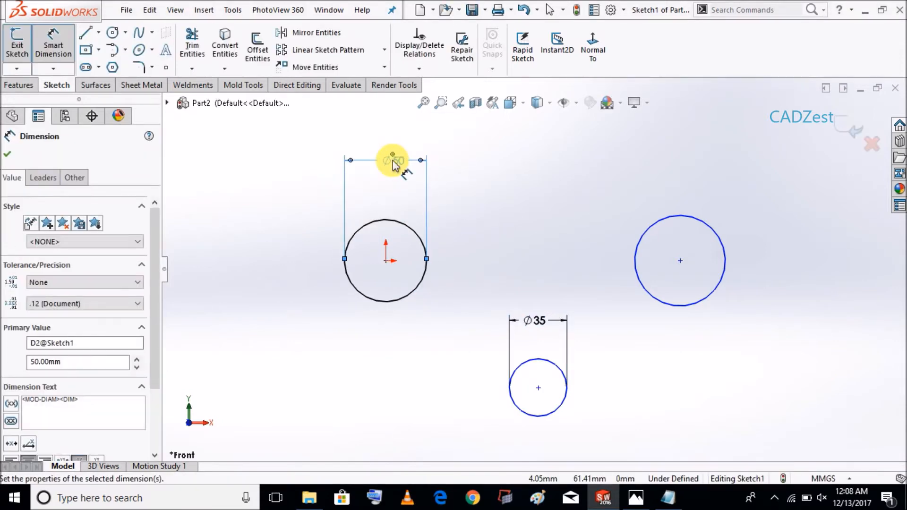
left_click(681, 217)
type("4")
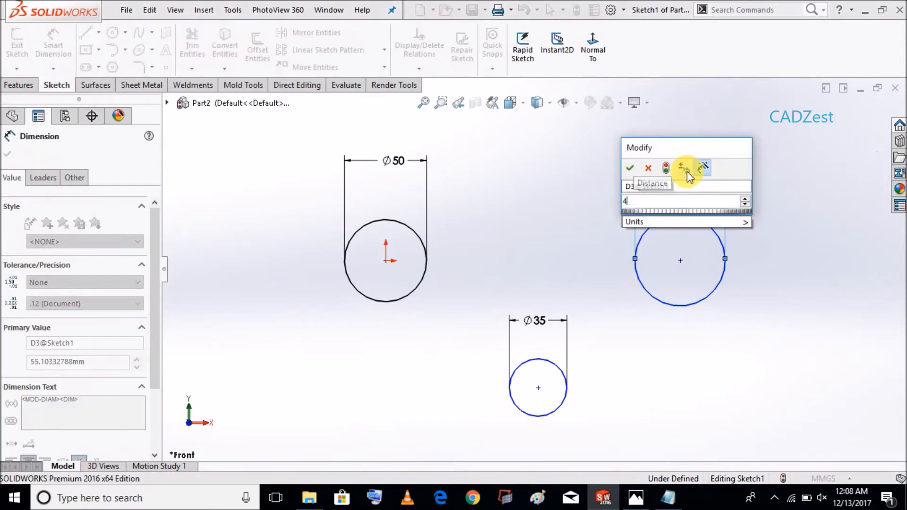
left_click(629, 168)
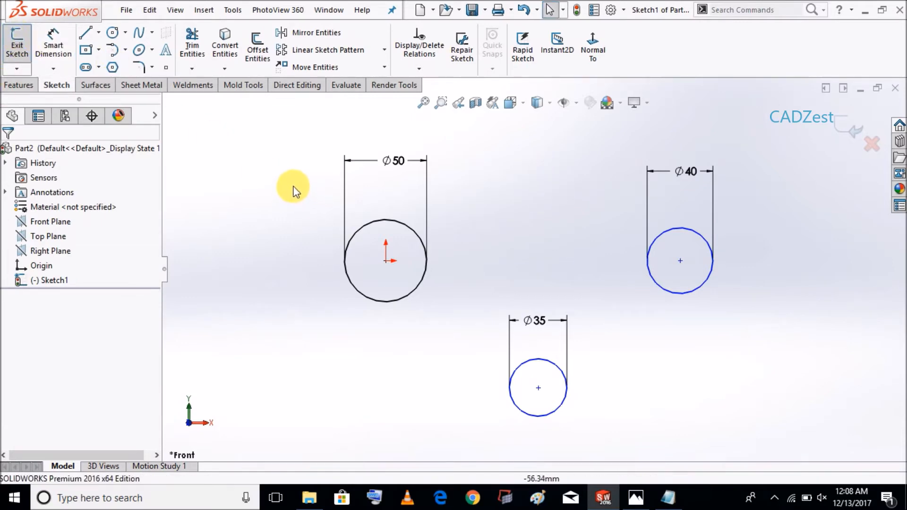
Add a centre-to-rim radius line inside each of the three circles.
left_click(87, 32)
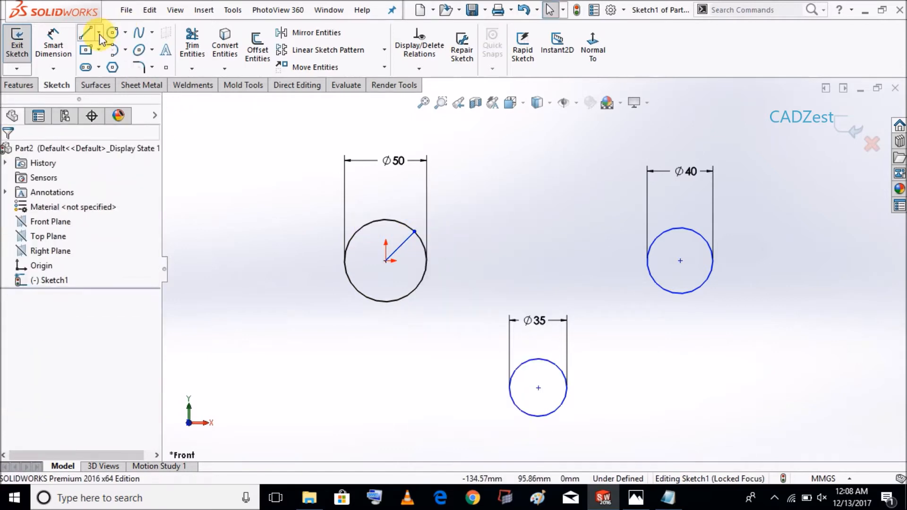
left_click(87, 33)
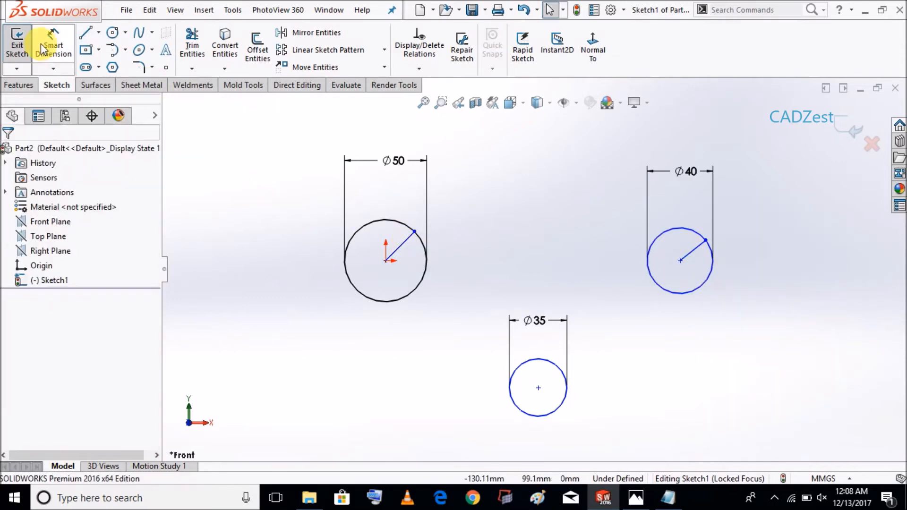
left_click(86, 32)
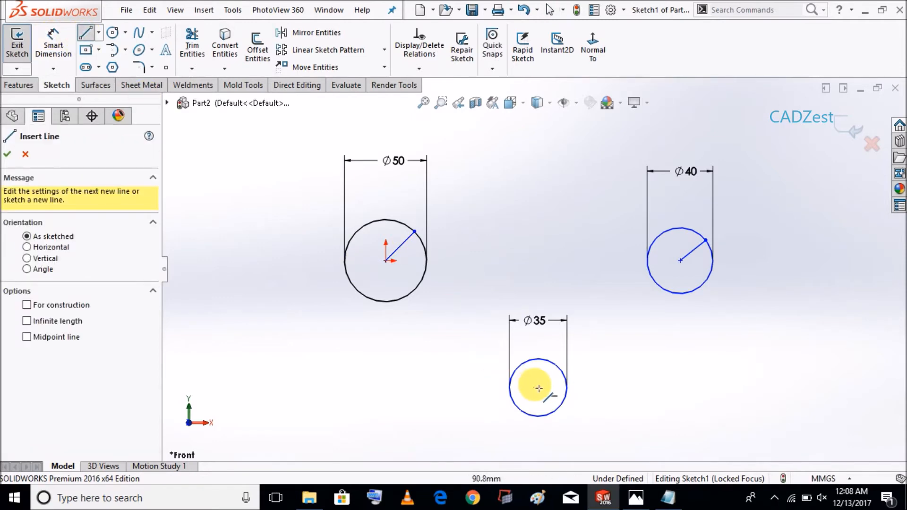
left_click(552, 367)
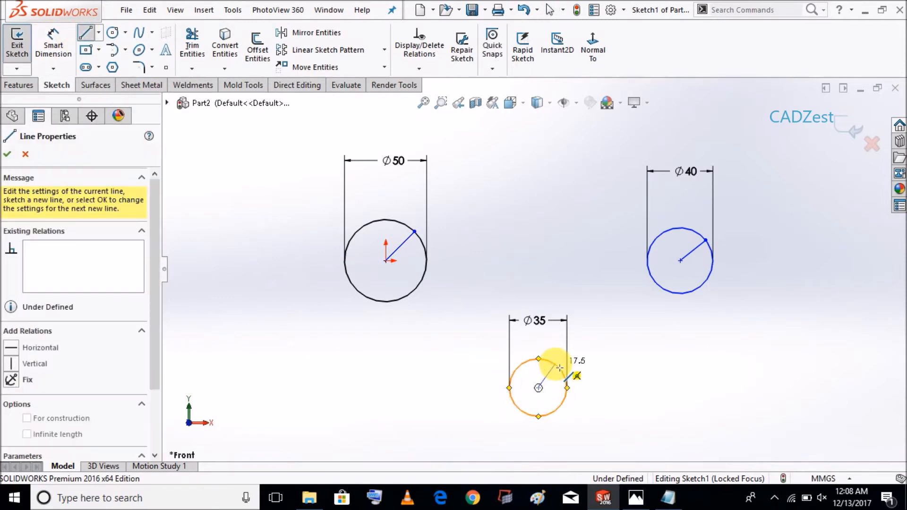
right_click(557, 368)
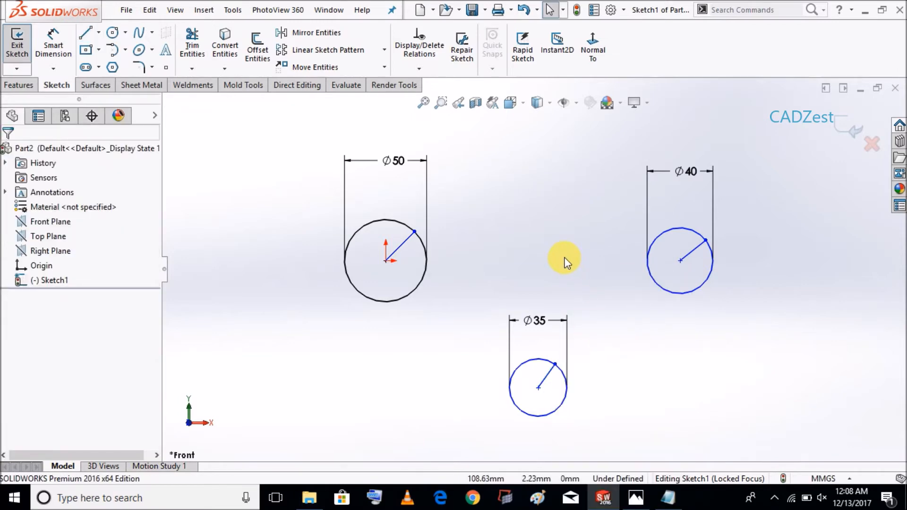
mouse_move(473, 193)
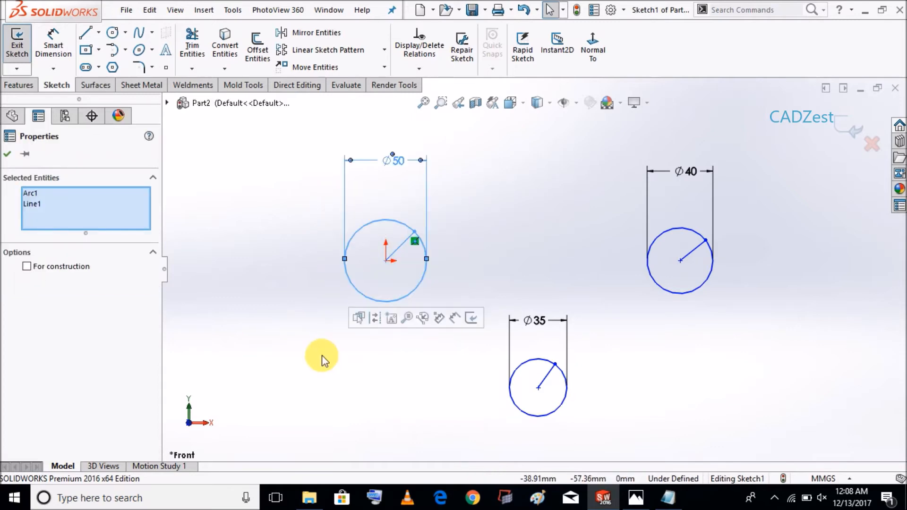
mouse_move(392, 319)
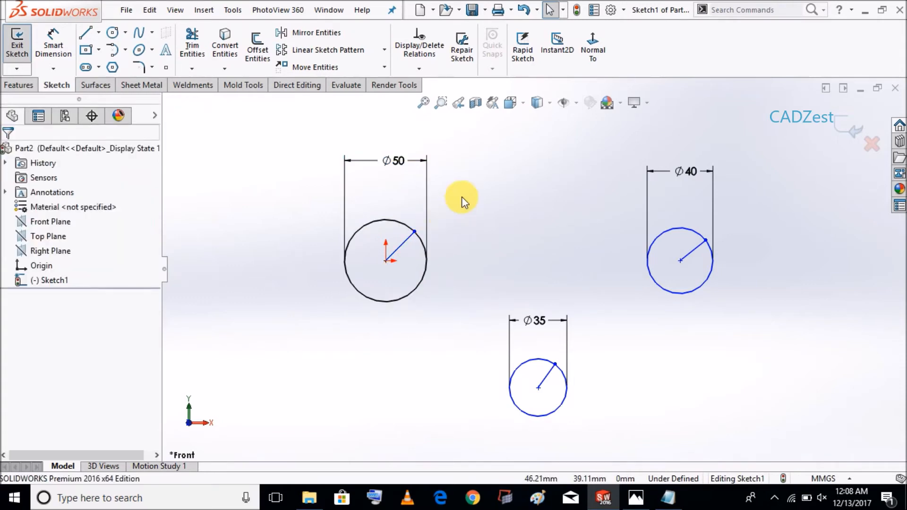
Make the 50 mm origin circle with its radius line into a block.
left_click(385, 261)
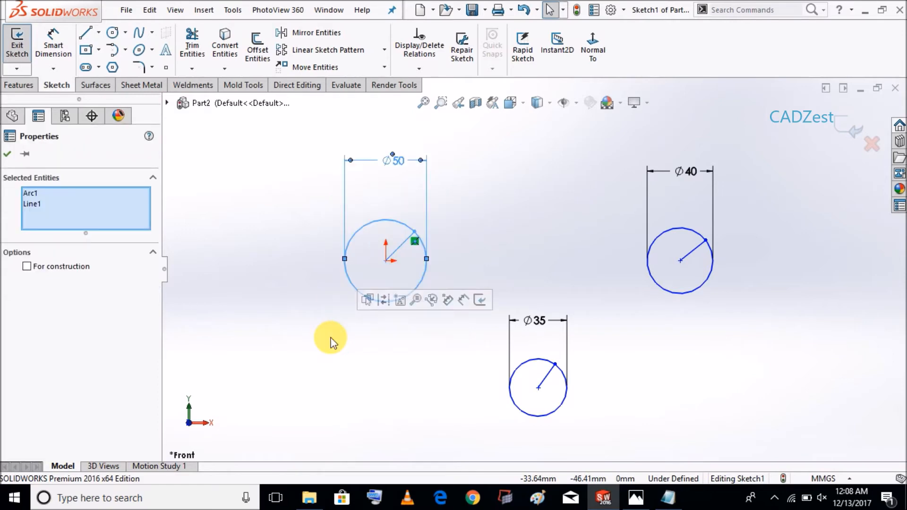
mouse_move(400, 301)
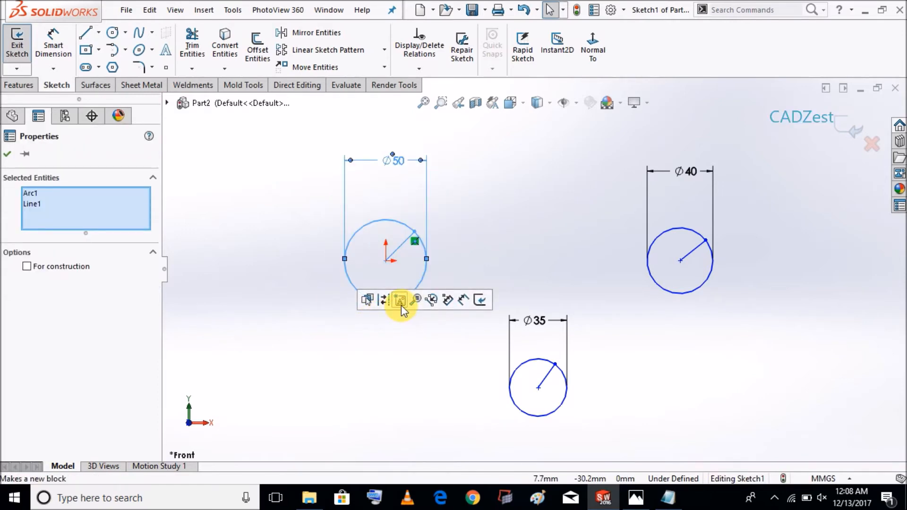
left_click(399, 301)
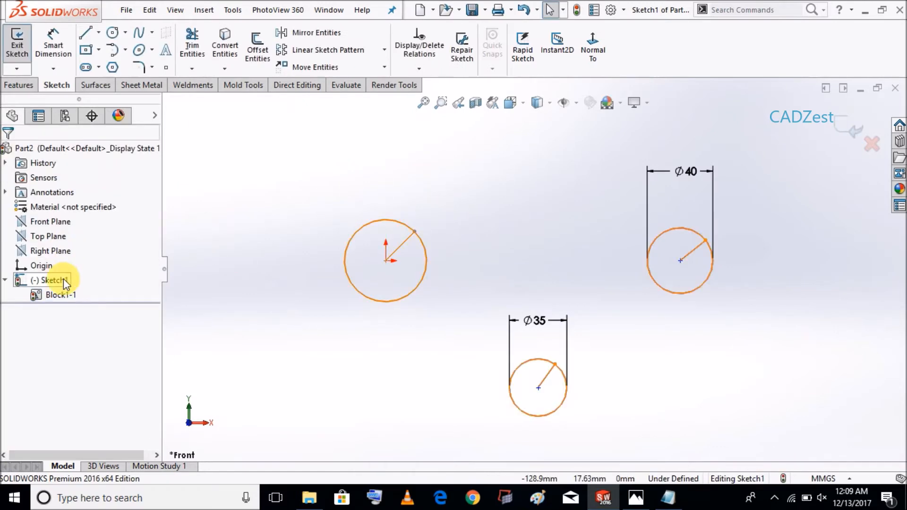
left_click(58, 295)
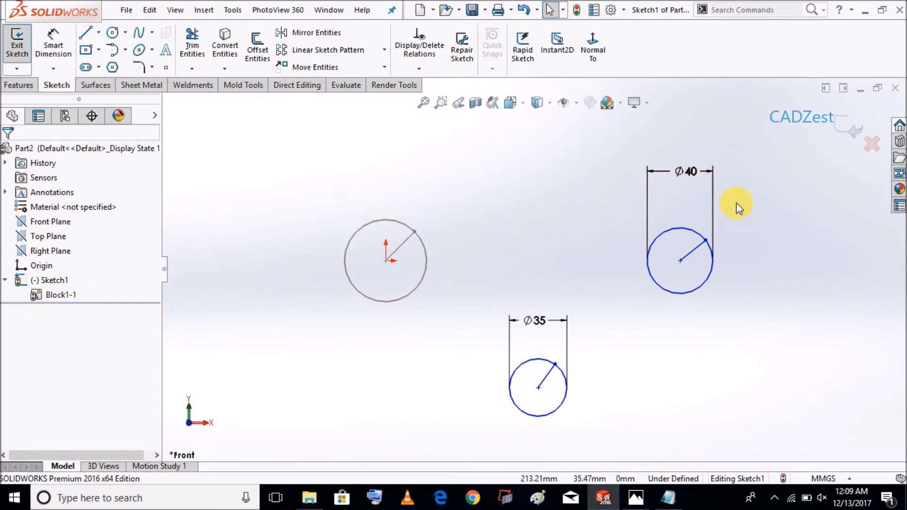
Make the 40 mm and 35 mm circles with their radius lines into blocks as well.
left_click_drag(746, 205, 636, 324)
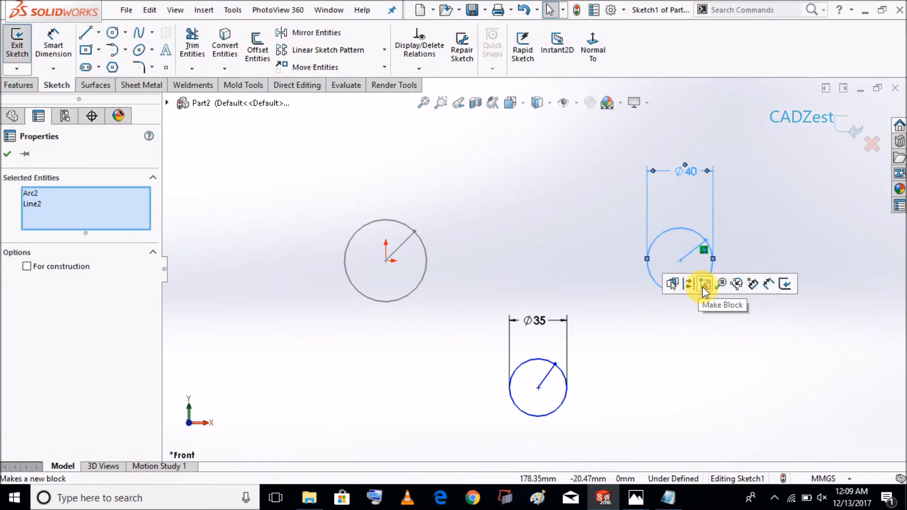
left_click(703, 283)
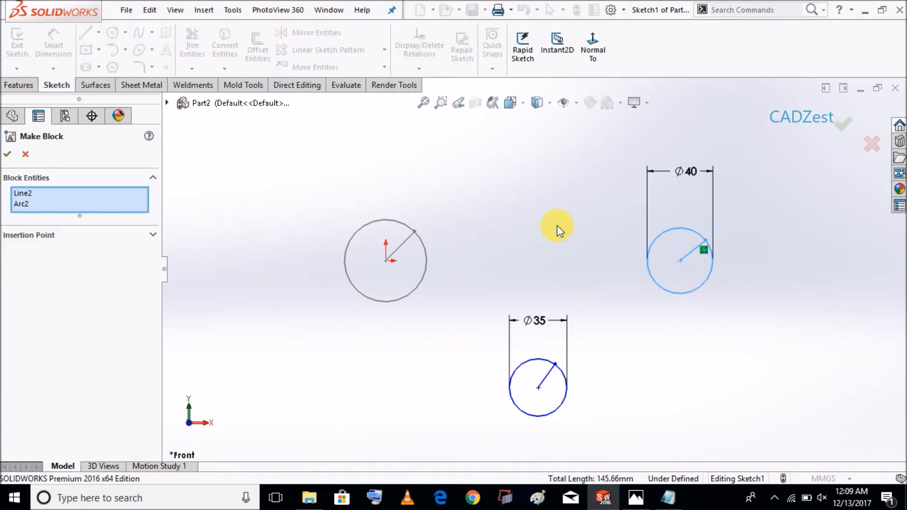
left_click(8, 154)
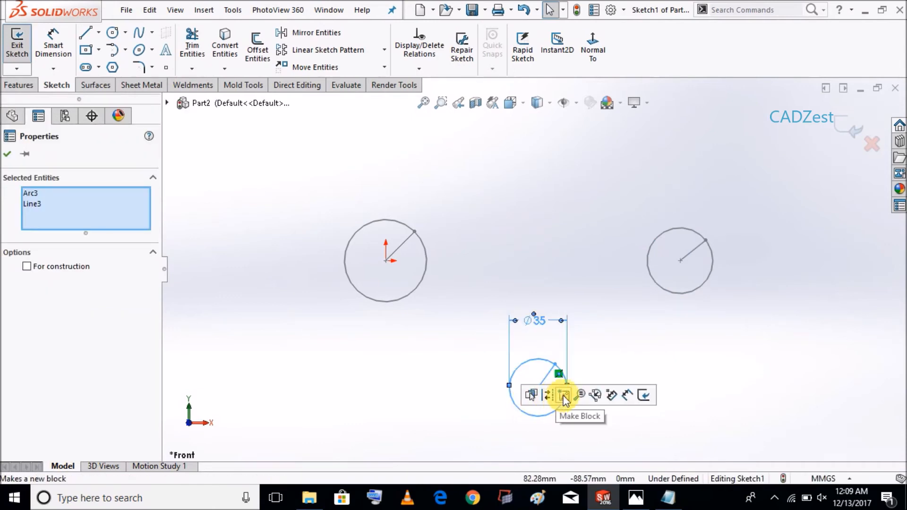
left_click(563, 396)
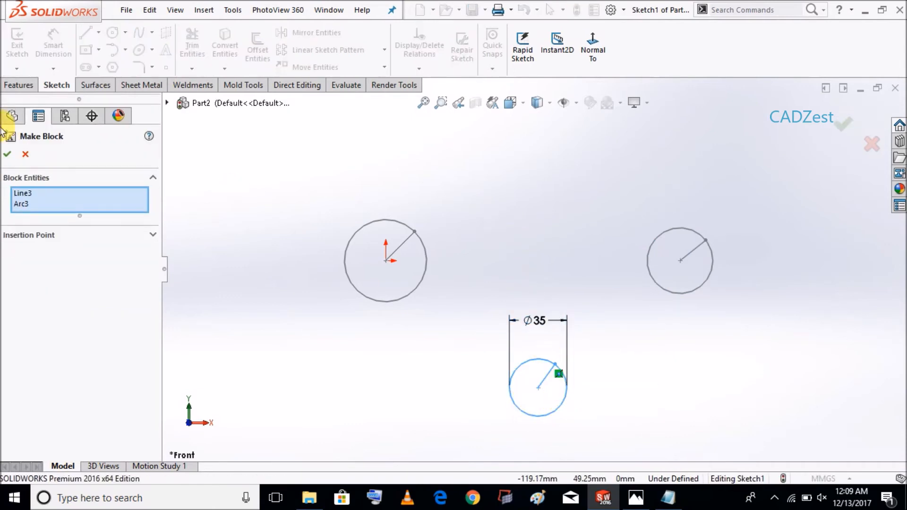
left_click(10, 155)
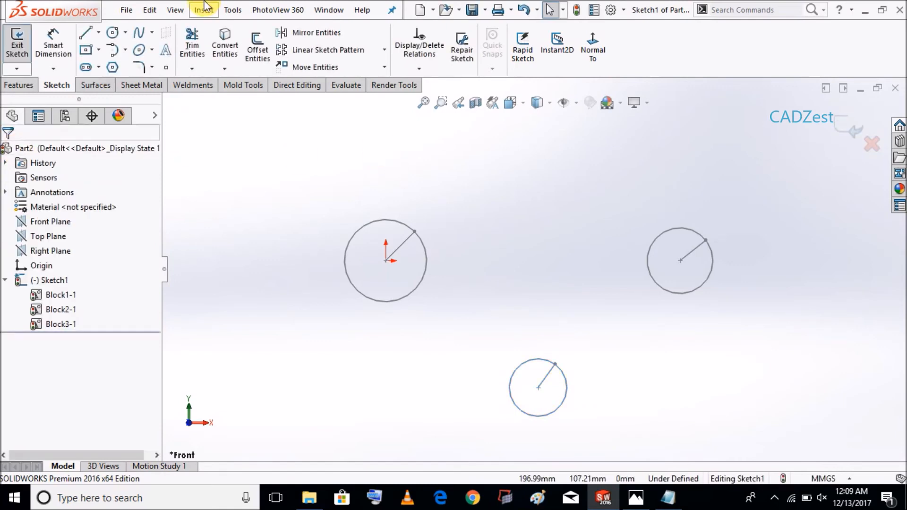
Launch Belt/Chain from Tools > Sketch Entities to begin the belt.
left_click(232, 9)
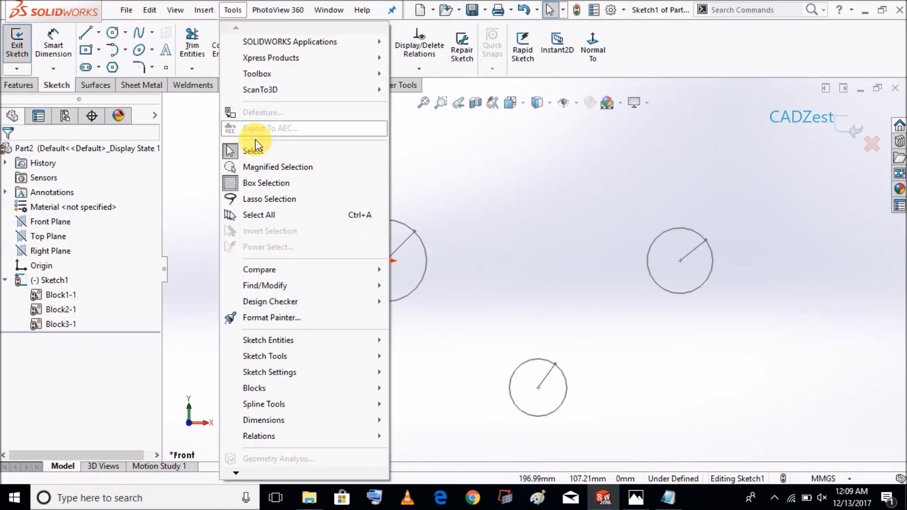
mouse_move(312, 340)
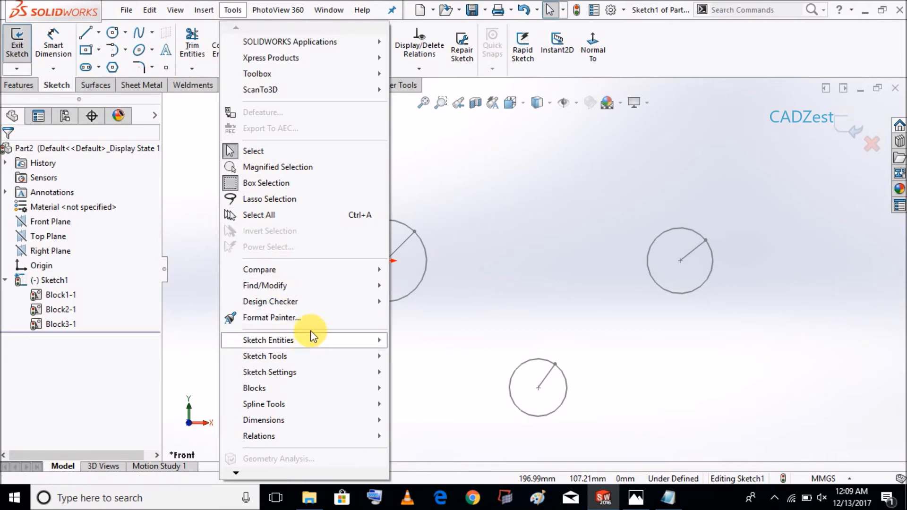
left_click(269, 340)
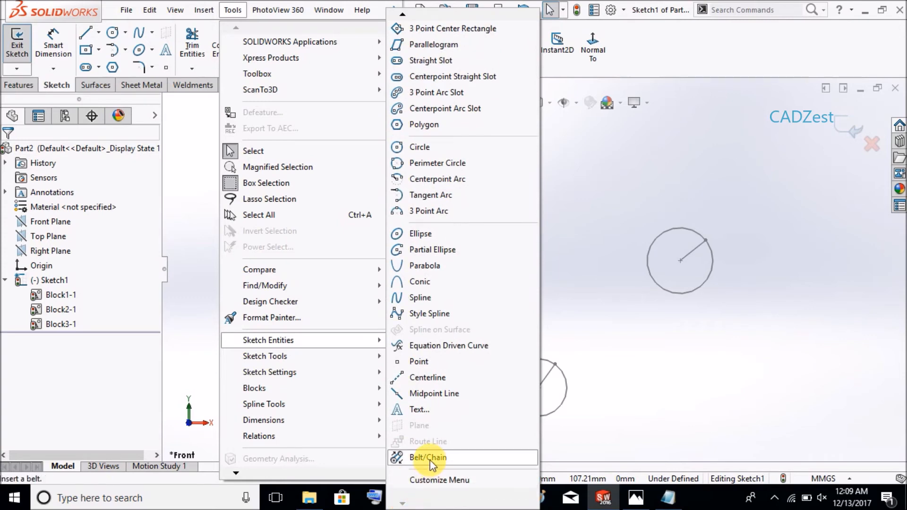
left_click(424, 457)
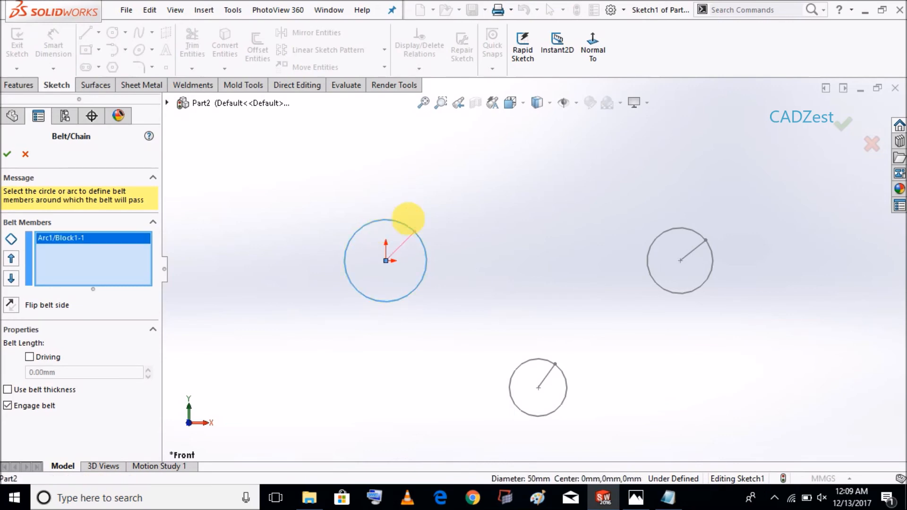
Add the 40 mm and 35 mm pulleys as belt members, keep the belt outside, and confirm.
left_click(681, 261)
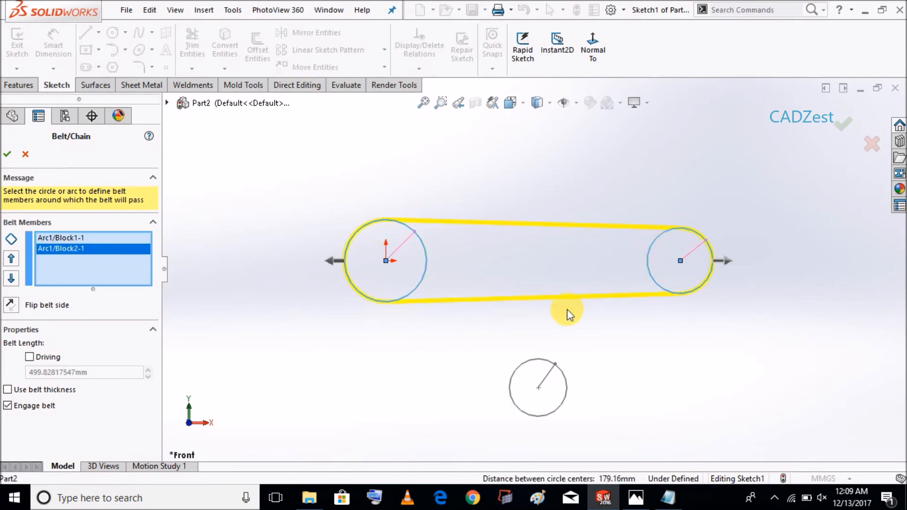
left_click(538, 387)
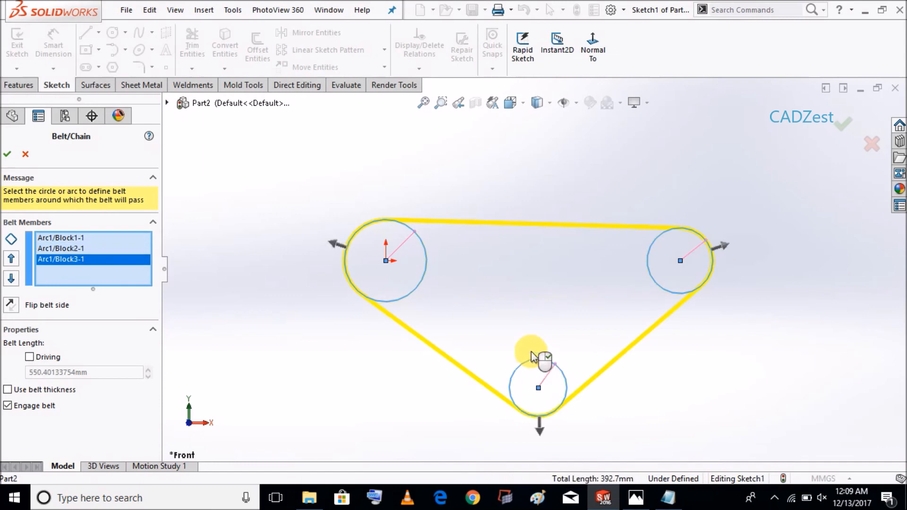
mouse_move(465, 259)
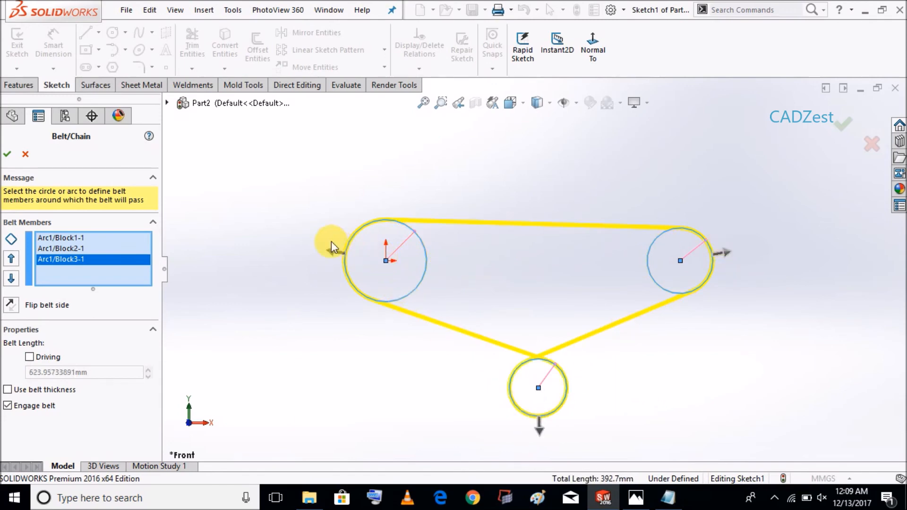
left_click(10, 305)
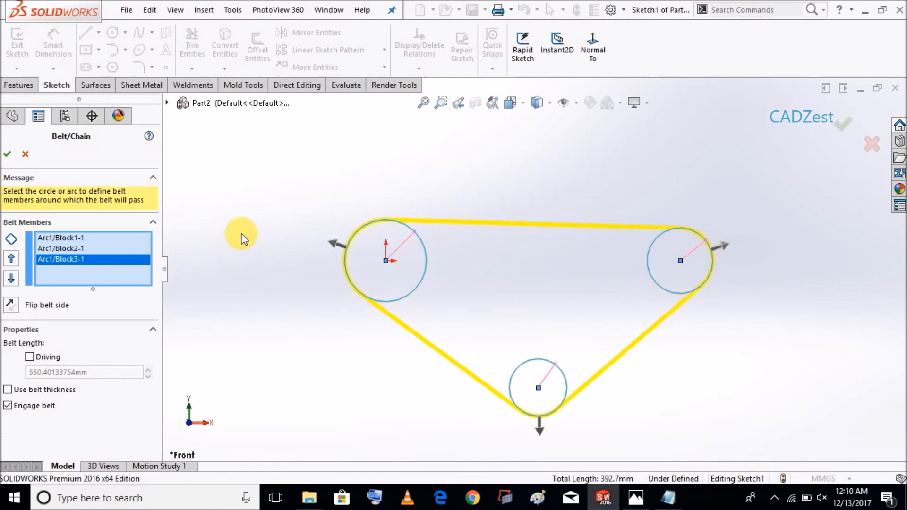
mouse_move(7, 153)
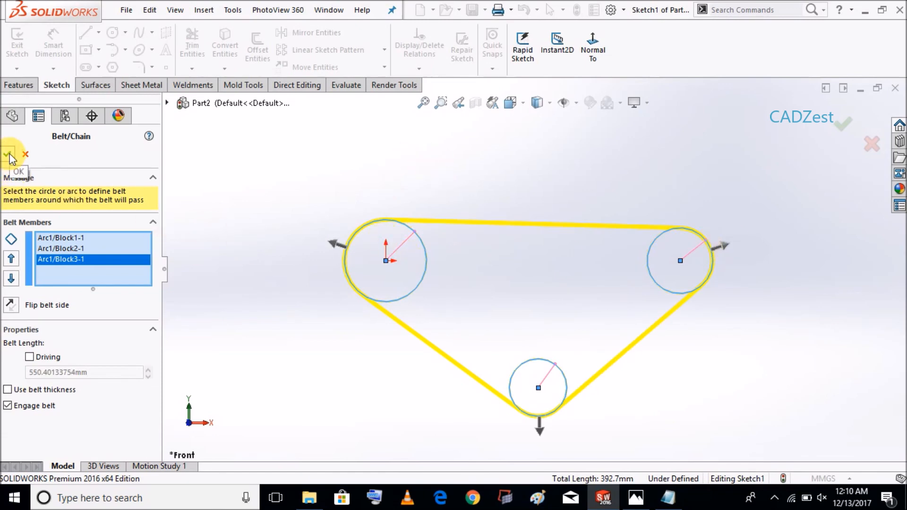
left_click(8, 155)
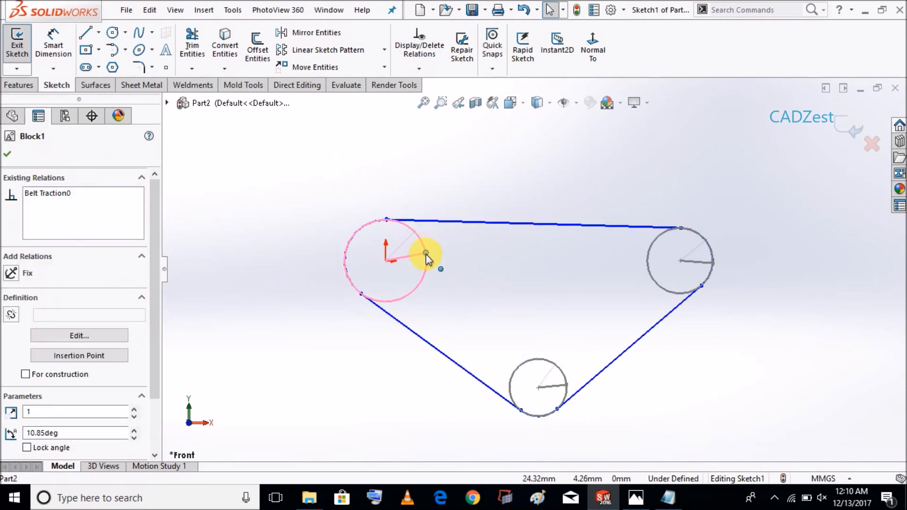
Rotate the 50 mm pulley by its radius line to verify the belt drives the other two.
left_click_drag(425, 254, 342, 281)
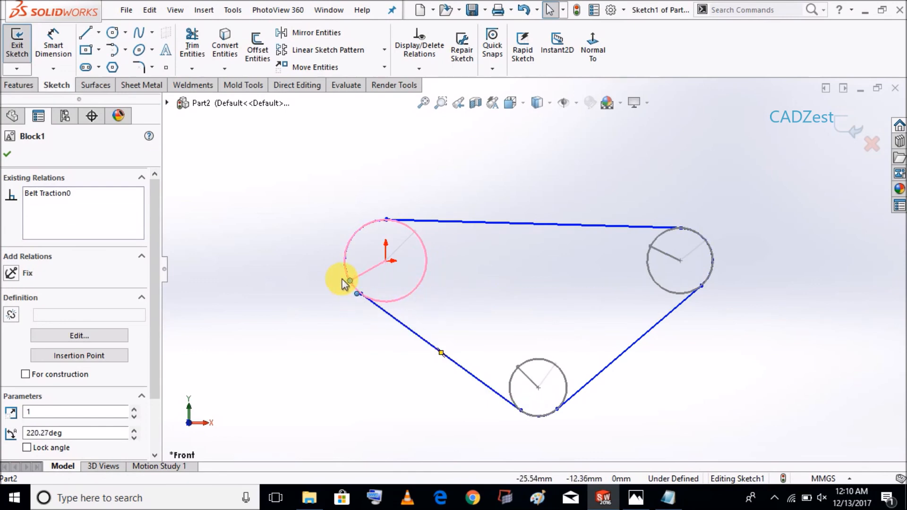
left_click_drag(344, 280, 399, 234)
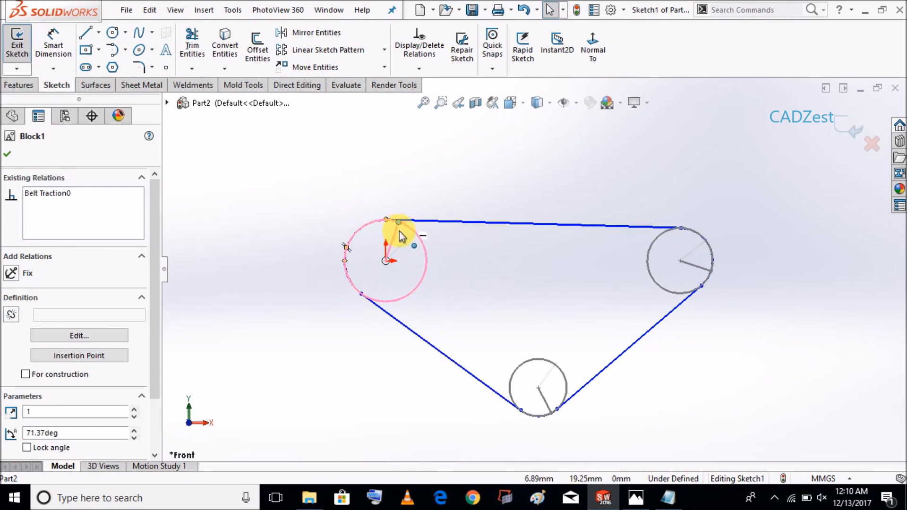
left_click_drag(398, 223, 347, 310)
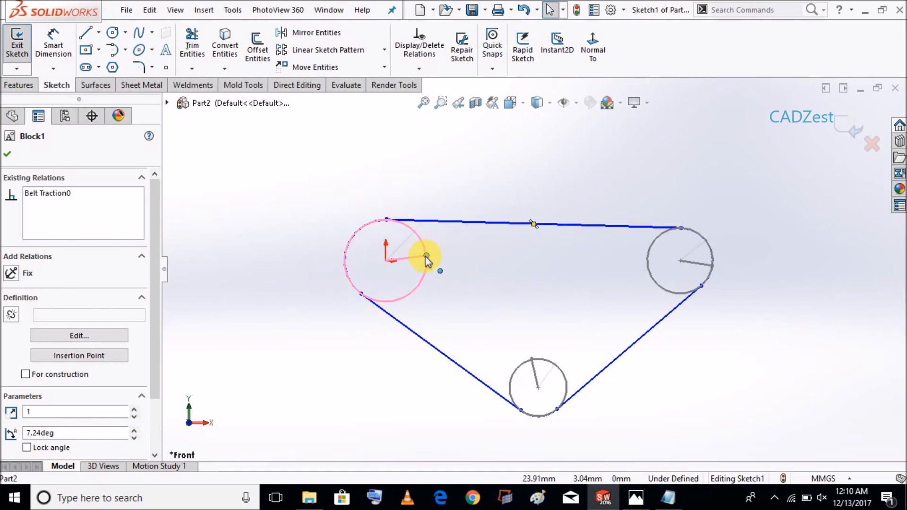
left_click_drag(425, 259, 384, 202)
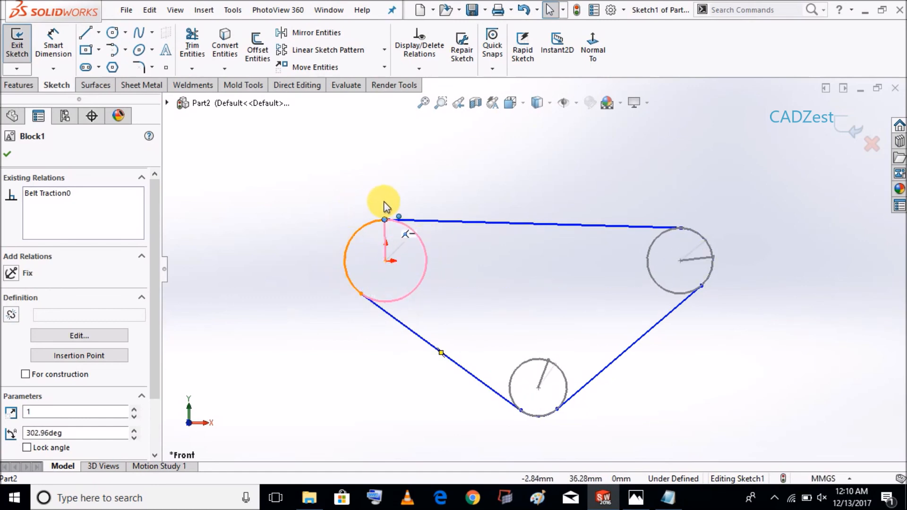